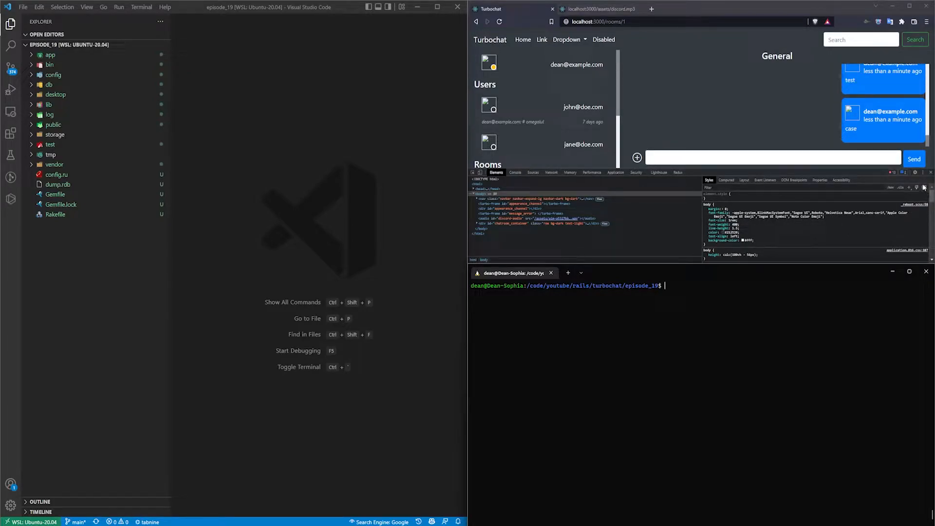
mouse_move(919, 187)
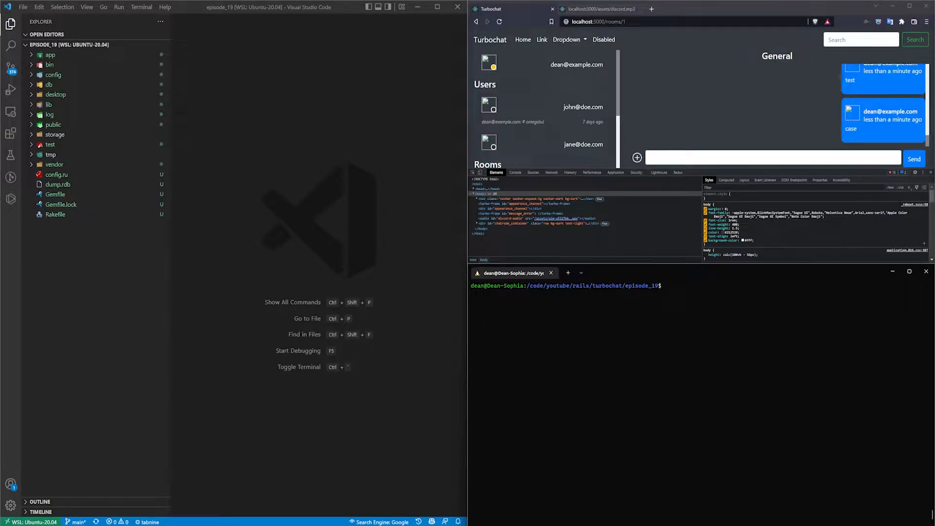
Create a new 'audios' folder under app/assets in the Explorer
click(55, 479)
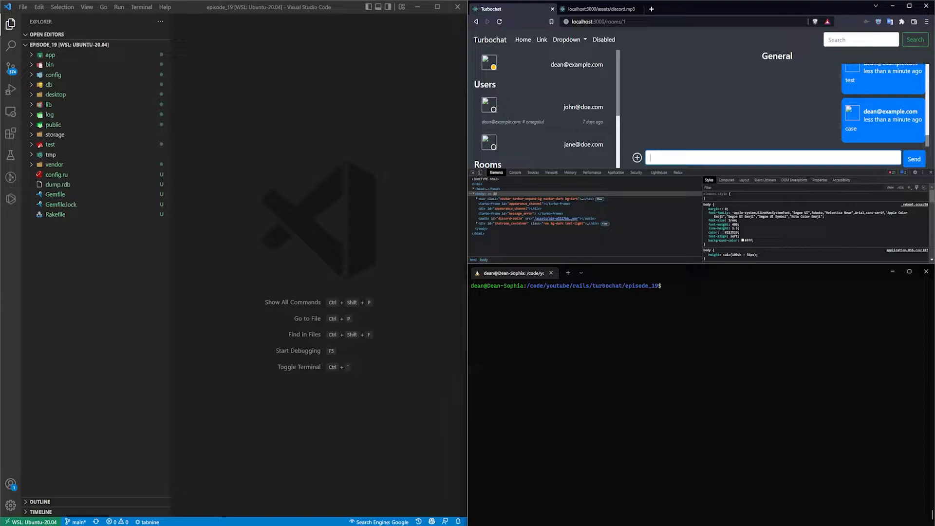
mouse_move(845, 353)
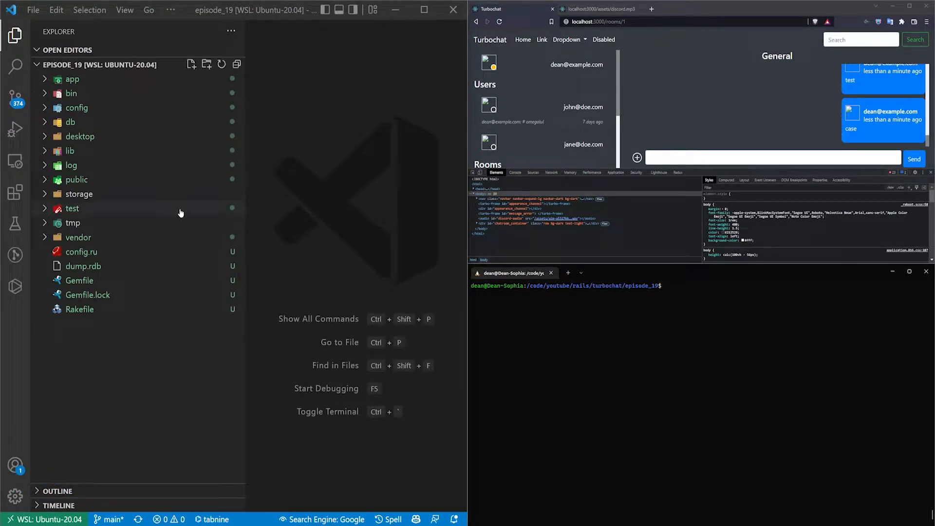
click(71, 78)
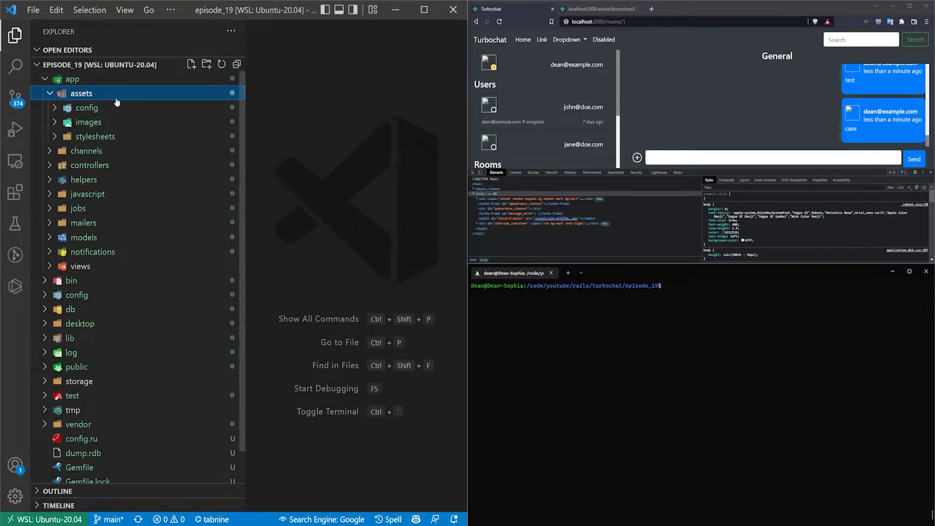
click(207, 65)
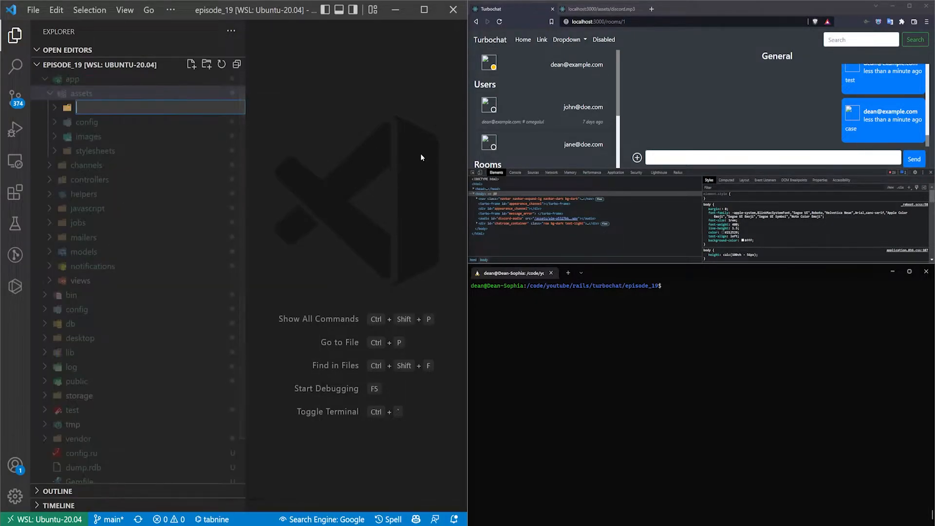
text(audios)
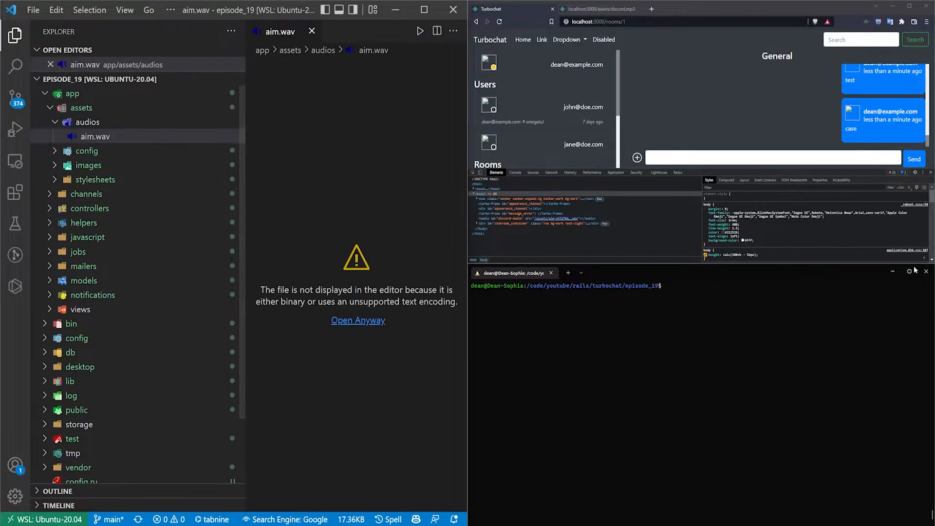
mouse_move(95, 136)
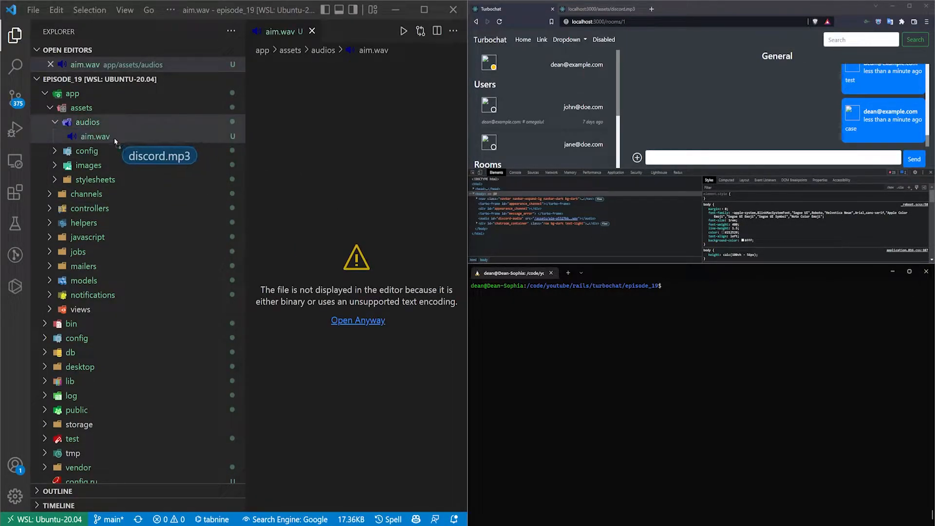
Move discord.mp3 (with aim.wav) into audios and reveal the views folder
click(160, 156)
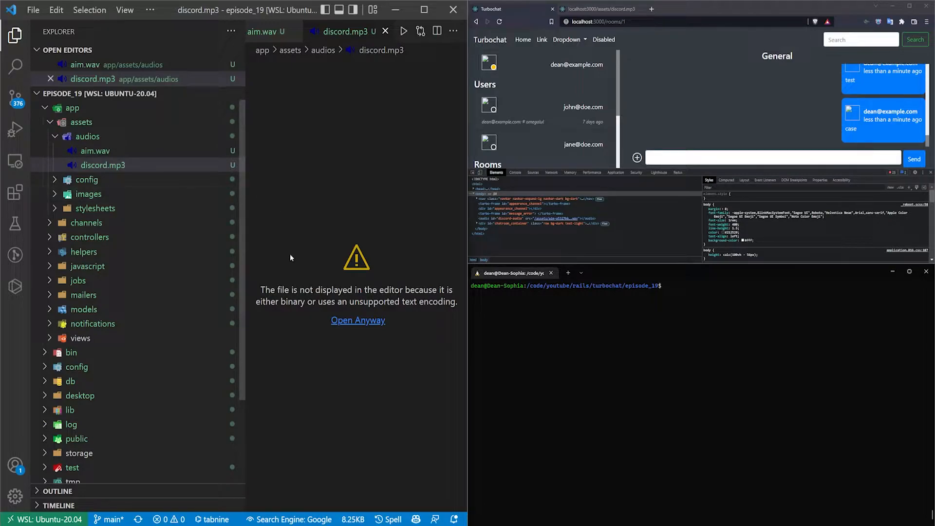
mouse_move(196, 185)
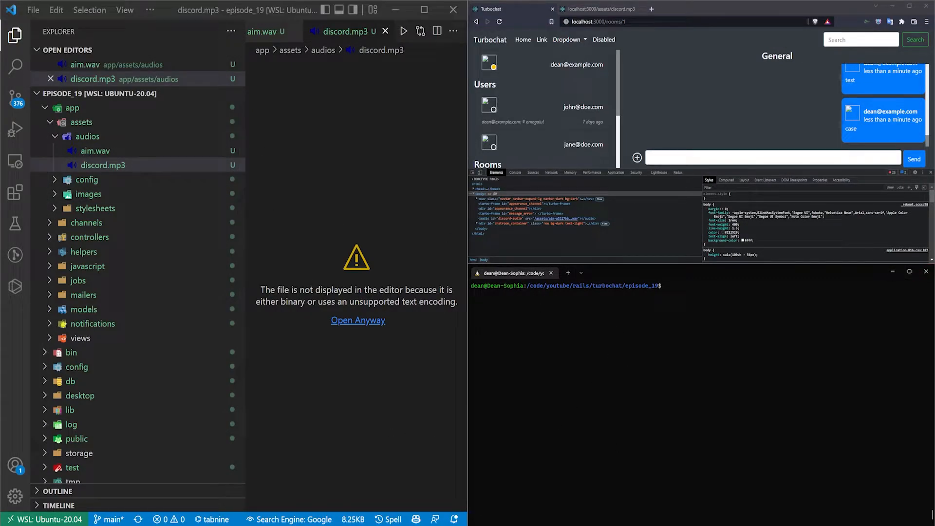
click(80, 338)
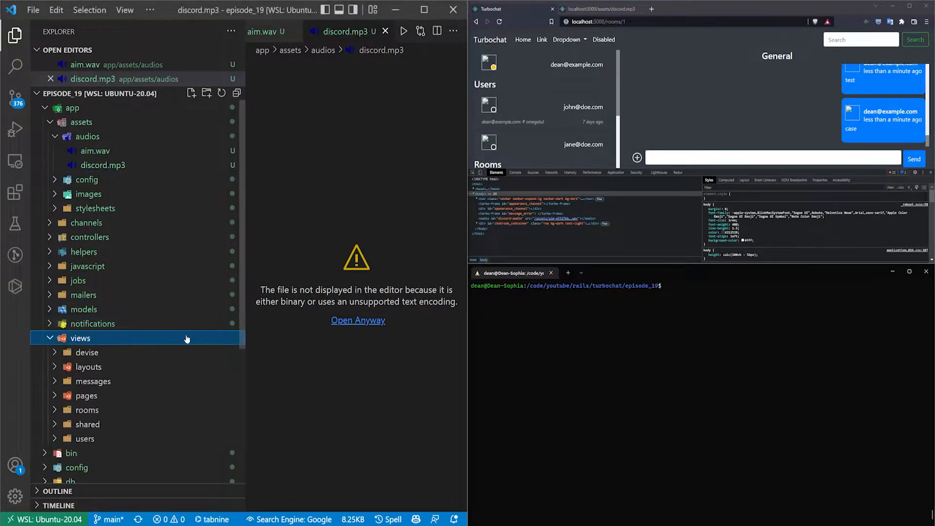
Add <%= audio_tag "aim.wav", id: 'audio-tag' %> under the appearance_channel div in rooms/index.html.erb and save
click(86, 410)
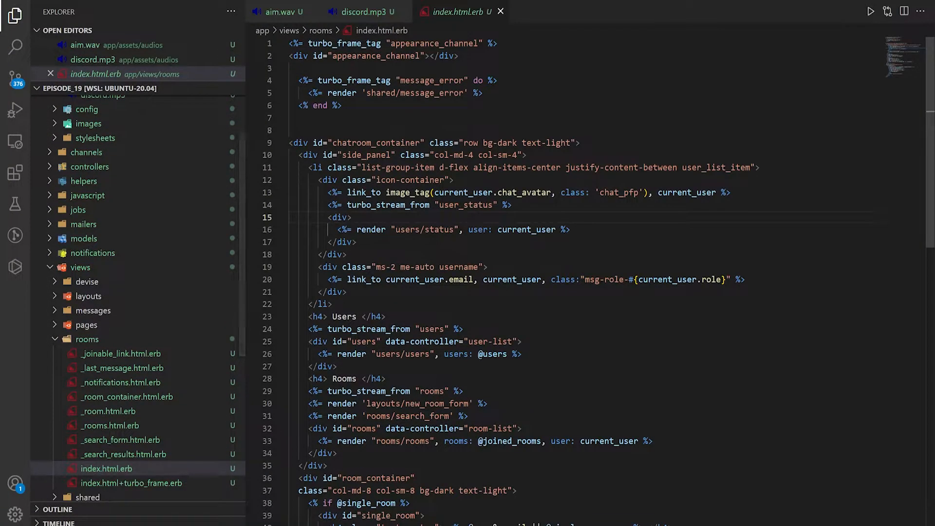
click(353, 217)
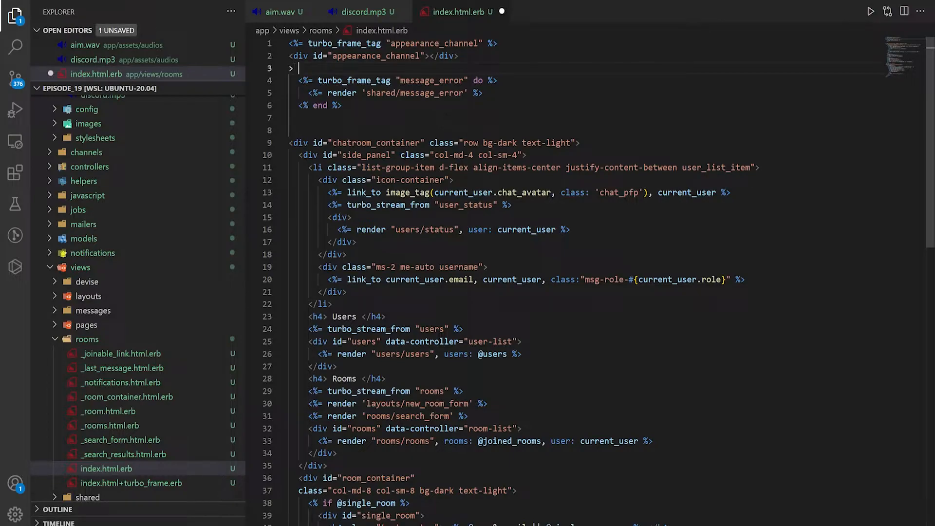
text(a%)
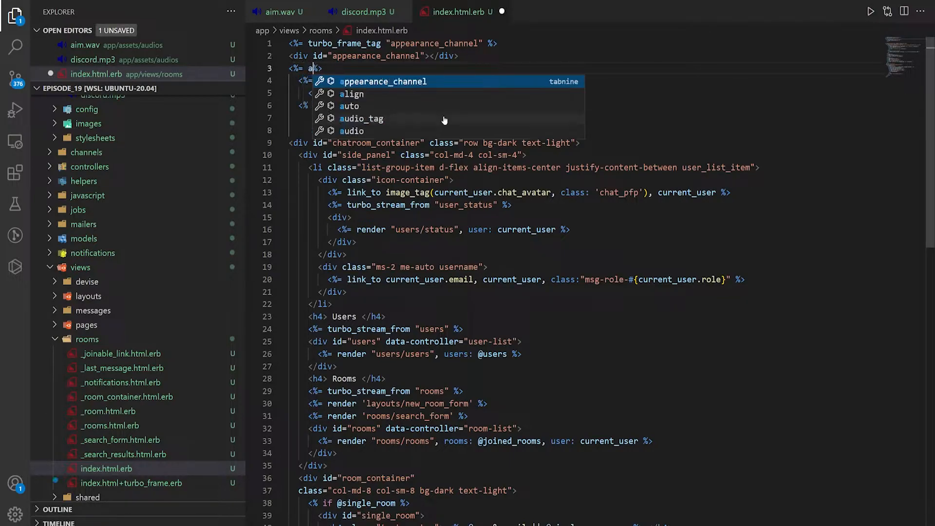
click(361, 119)
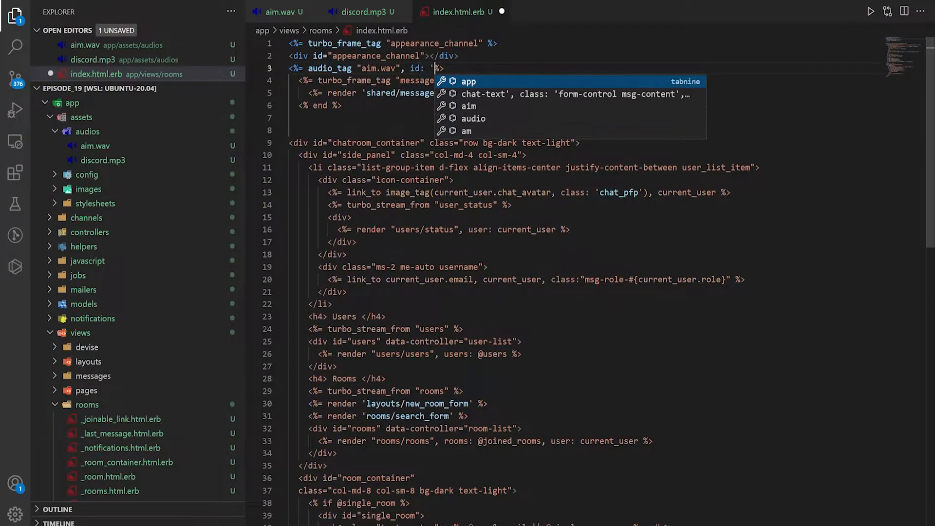
text(a)
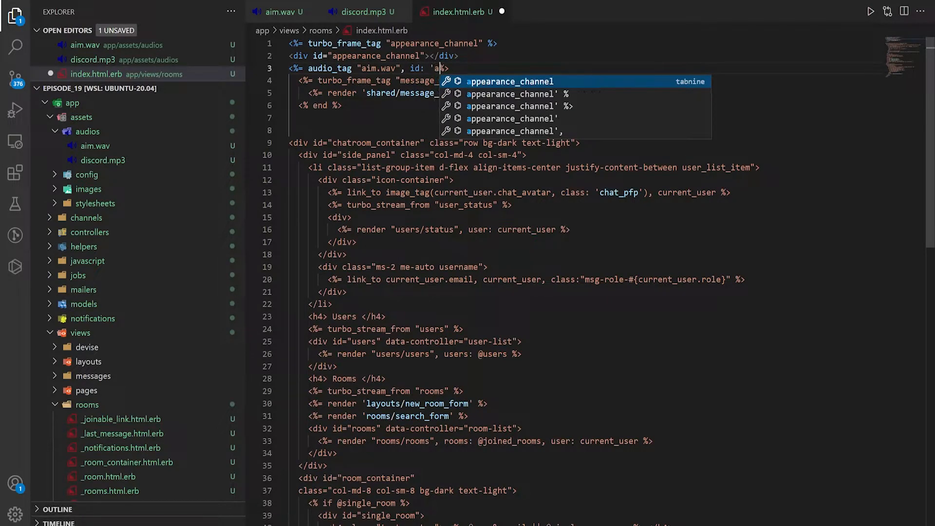
text(udio-tag')
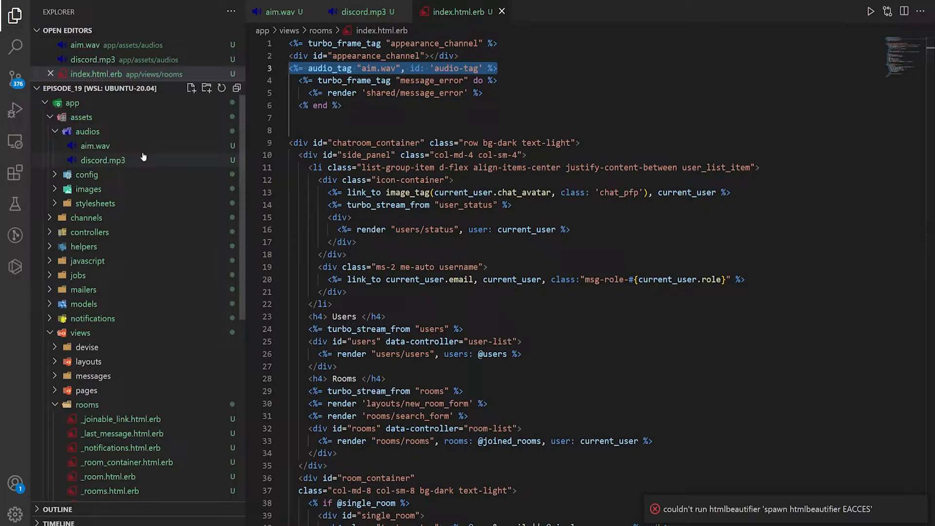
mouse_move(217, 156)
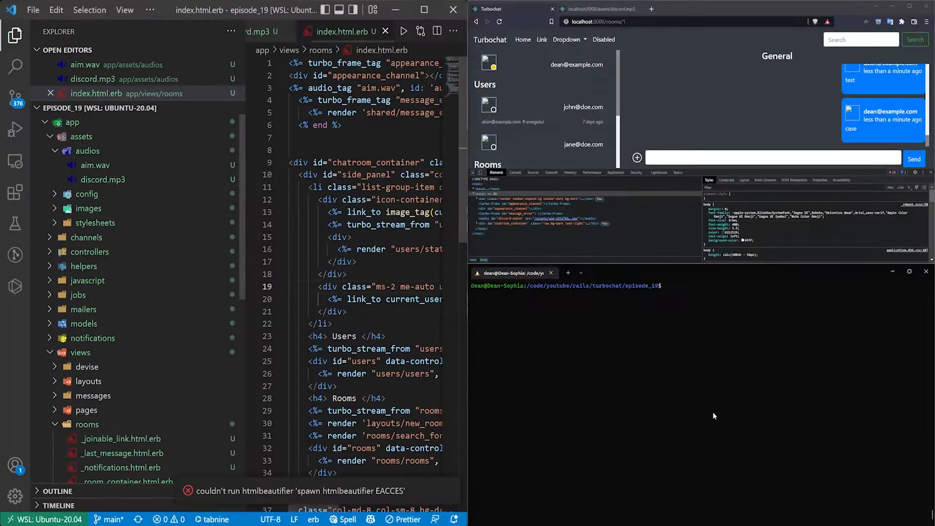
Run rails s, then add '//= link_tree ../audios' to manifest.js and save it
text(rails s)
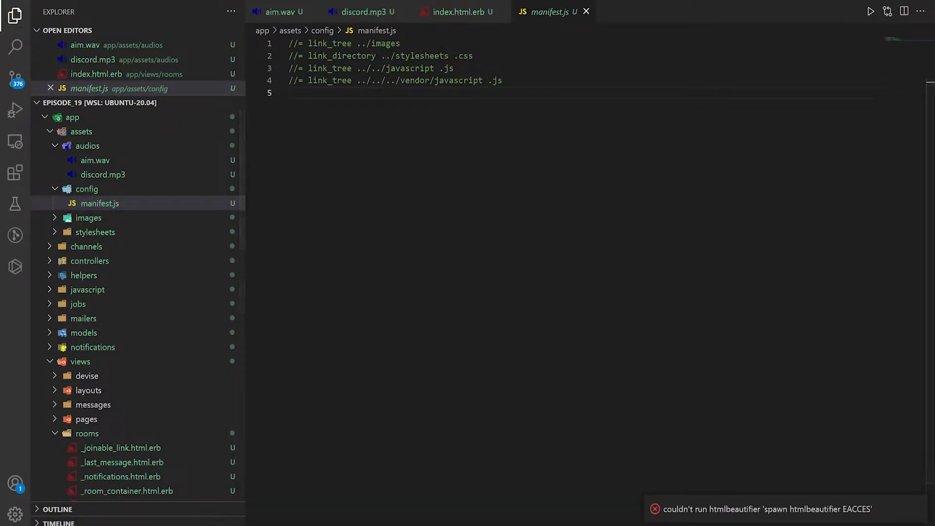
key(Enter)
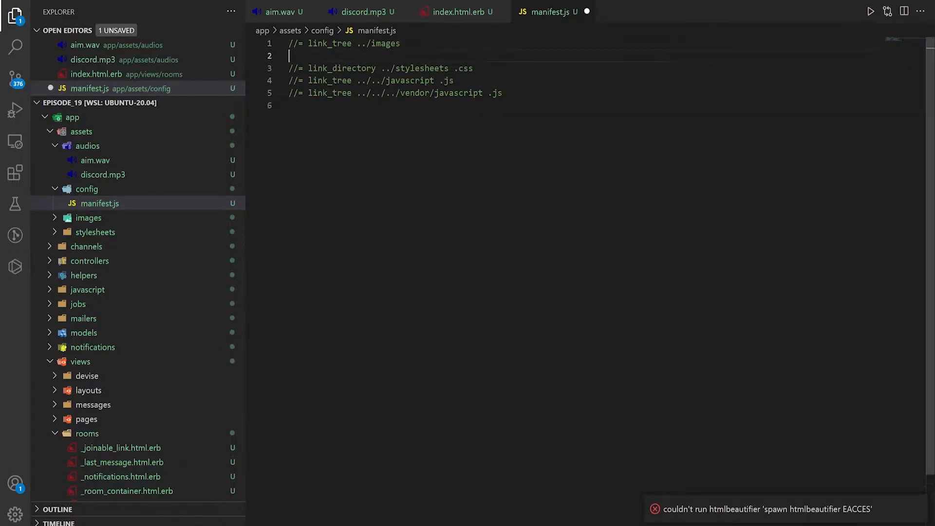
text(//= link_tree ../audios)
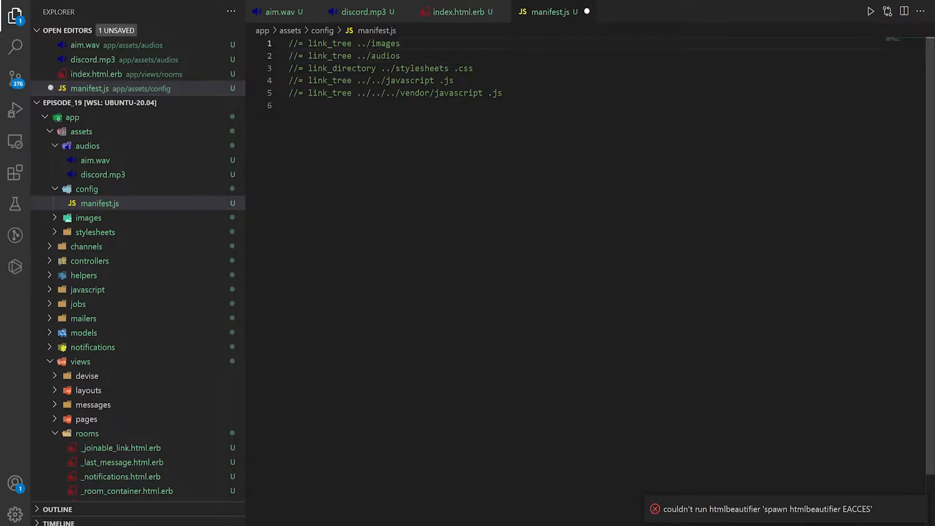
mouse_move(515, 23)
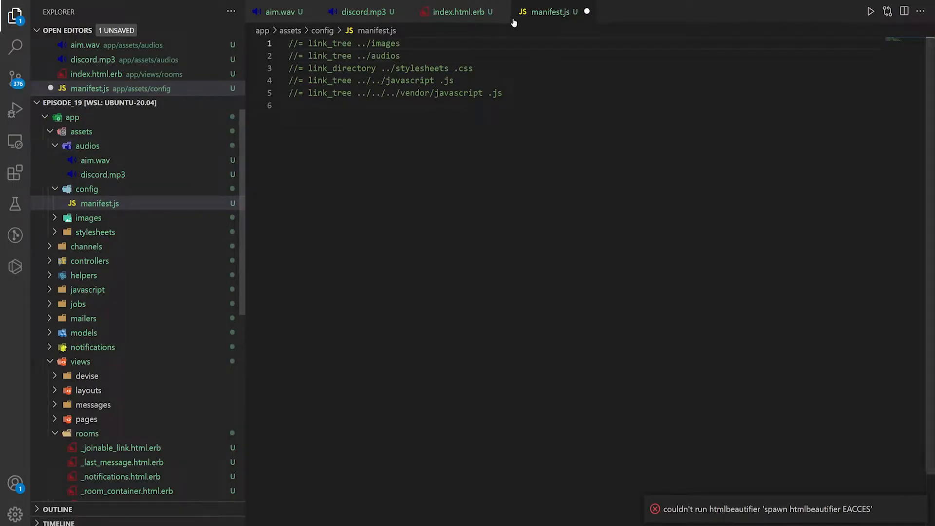
click(400, 43)
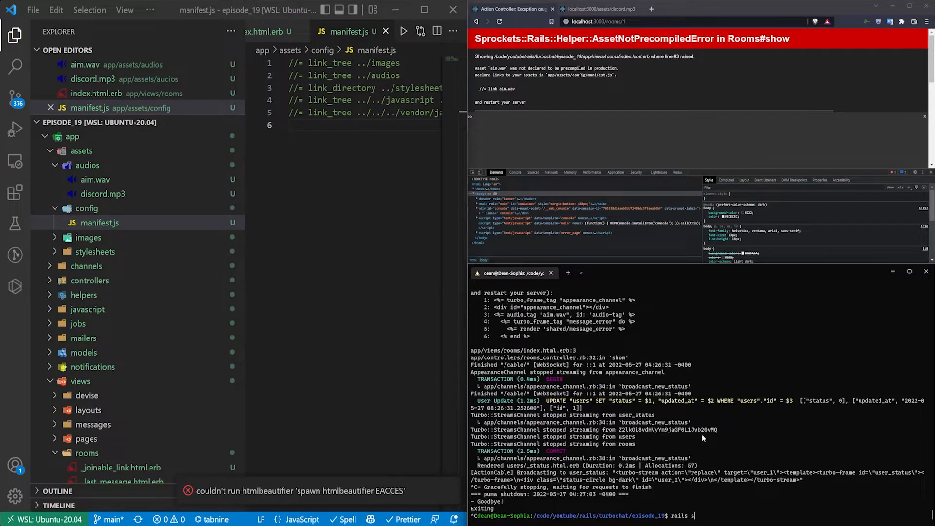
Load localhost:3000/aim.wav in a new tab and cancel the Save As dialog
key(Return)
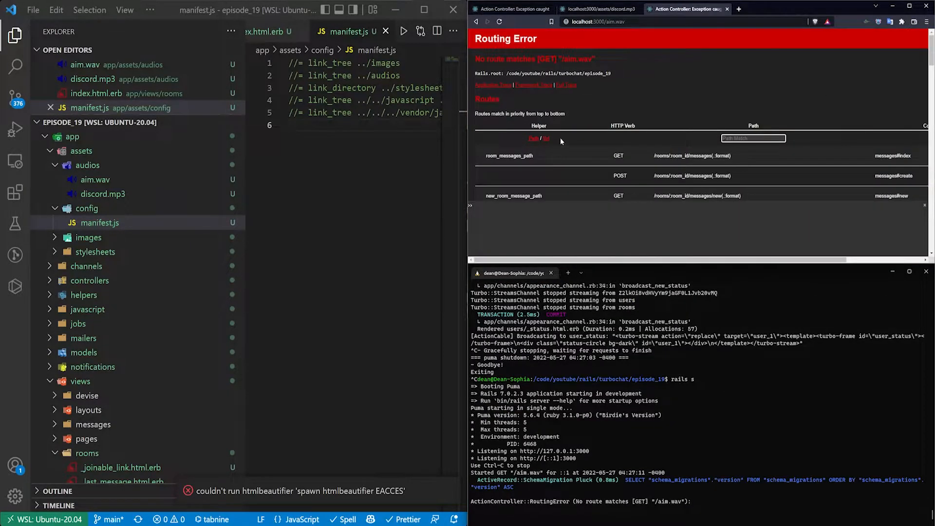
click(596, 21)
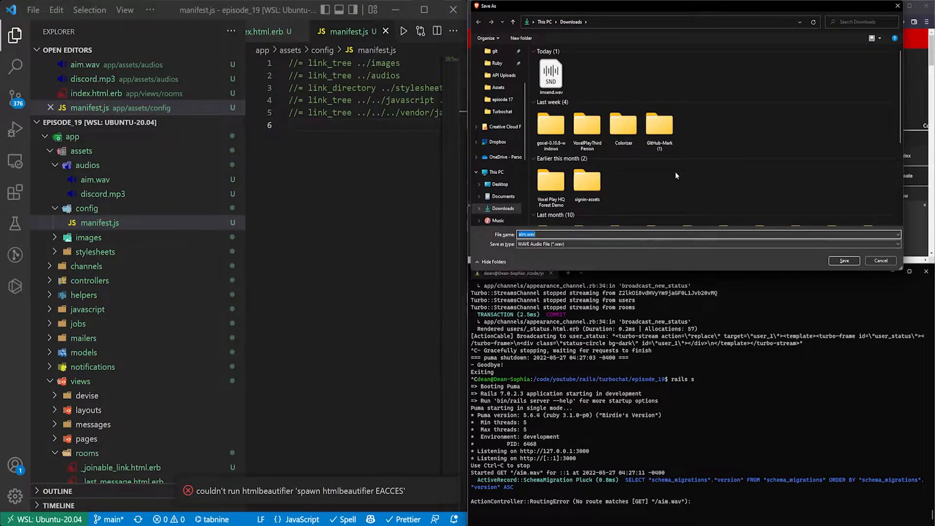
mouse_move(756, 250)
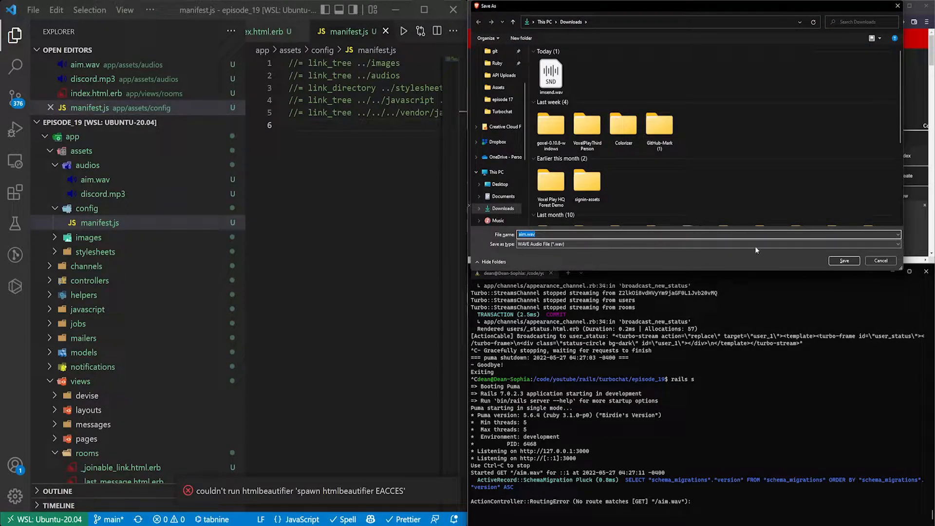
click(880, 260)
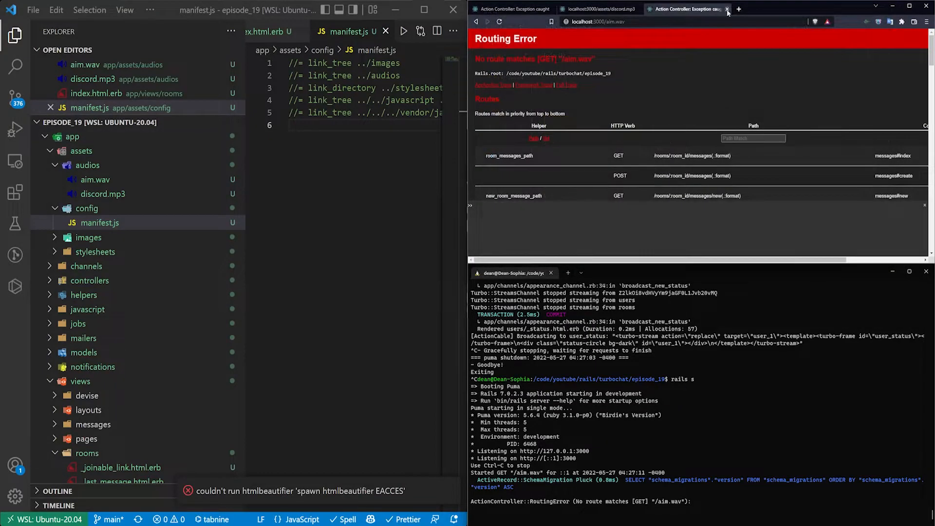
Close the error tab and send a 'Test Case' message in the General room
click(726, 9)
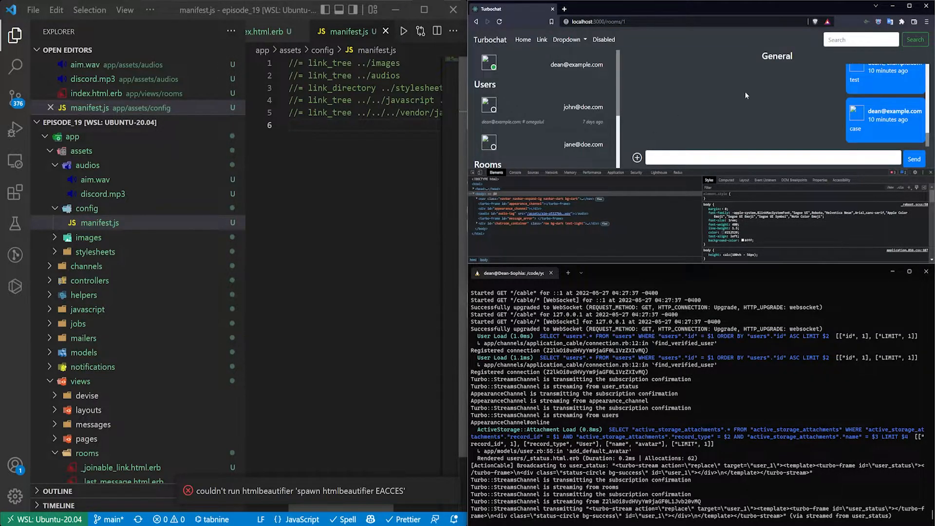
mouse_move(661, 47)
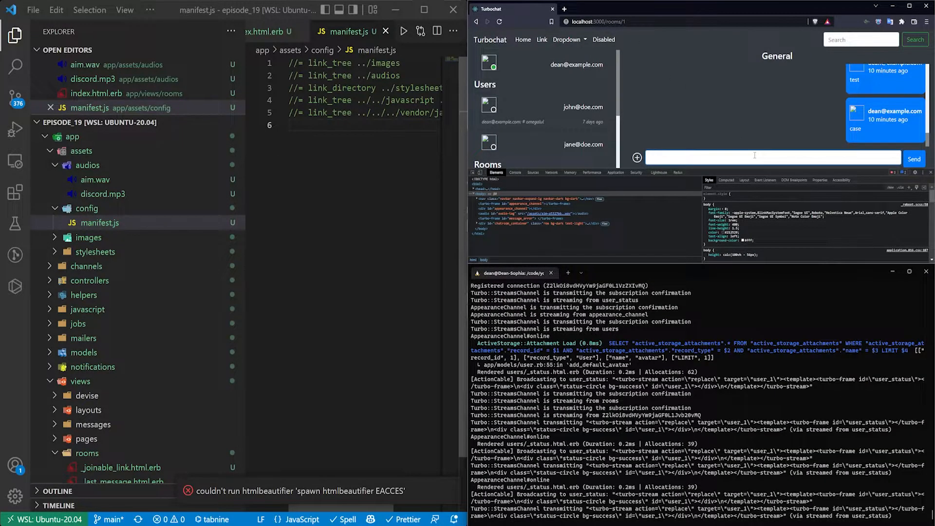
text(Test Case)
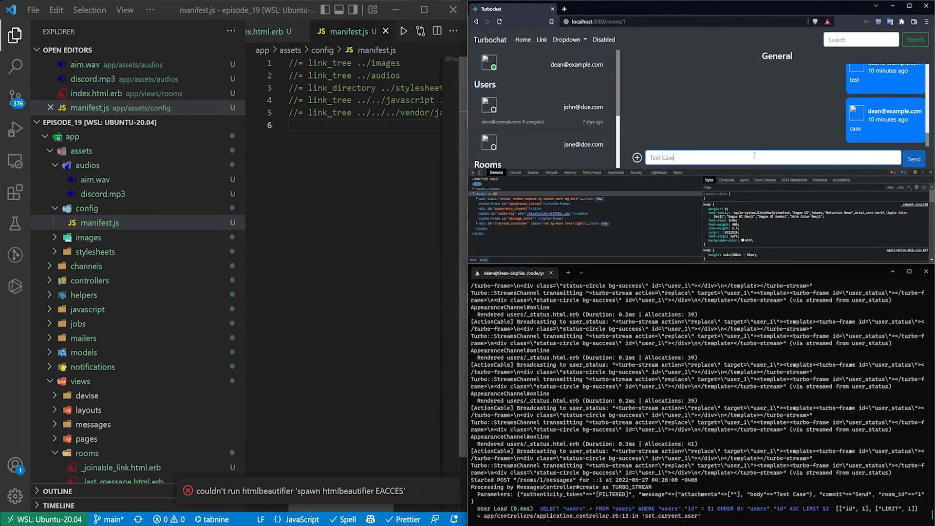
click(913, 157)
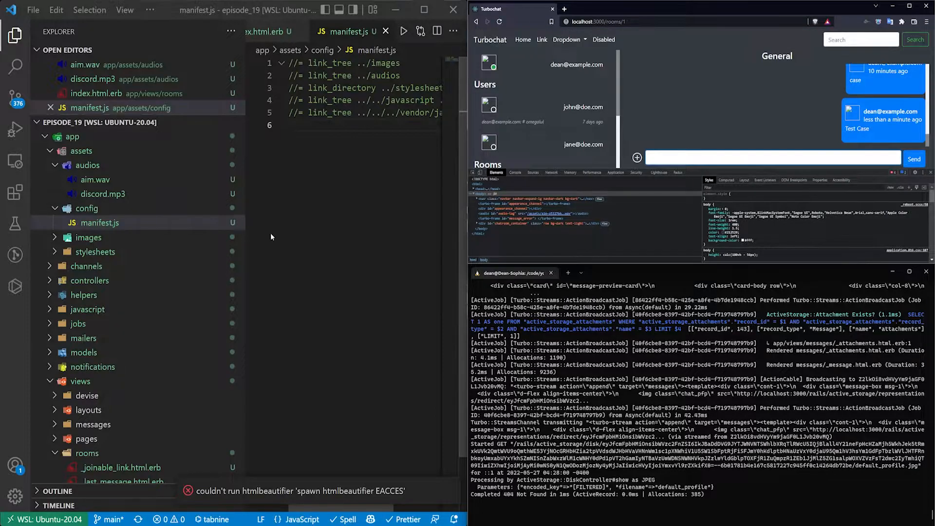
Open messages_controller.rb from app/controllers, dismiss the notification and expand models
click(90, 280)
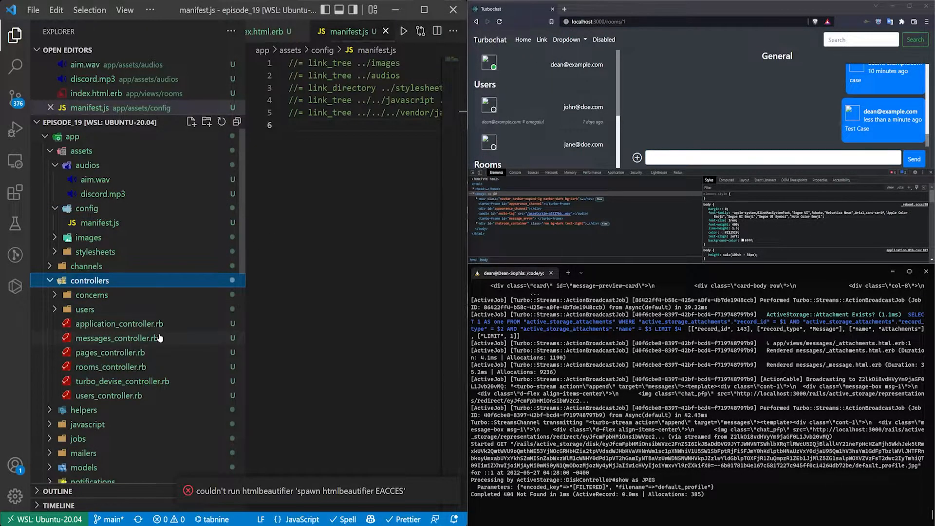
click(119, 338)
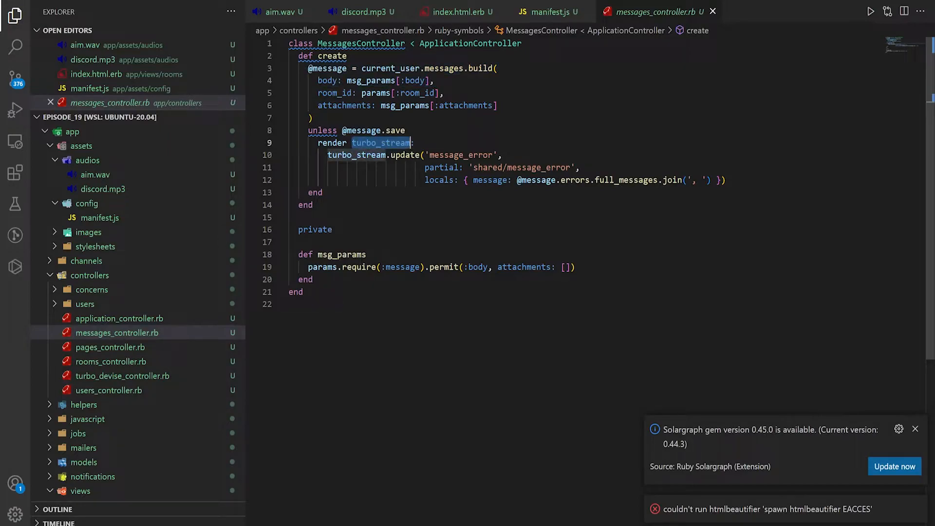
click(915, 428)
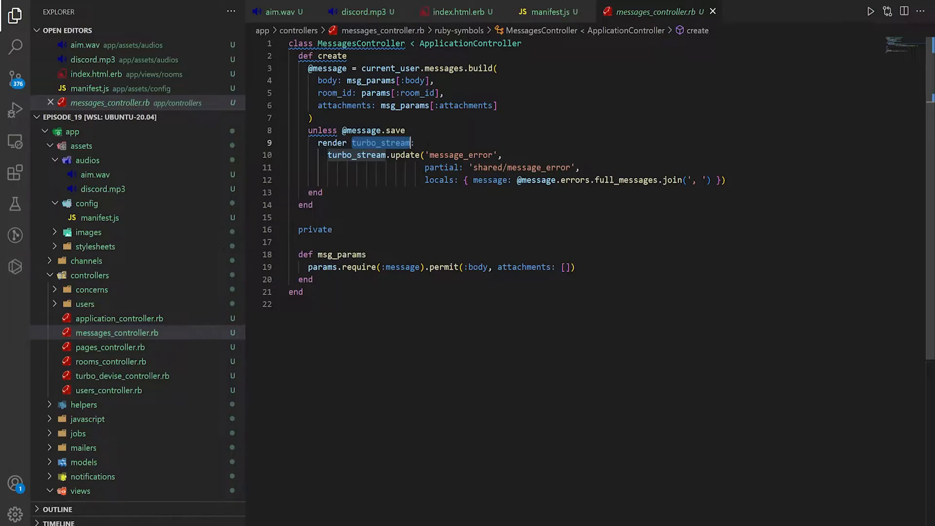
click(406, 68)
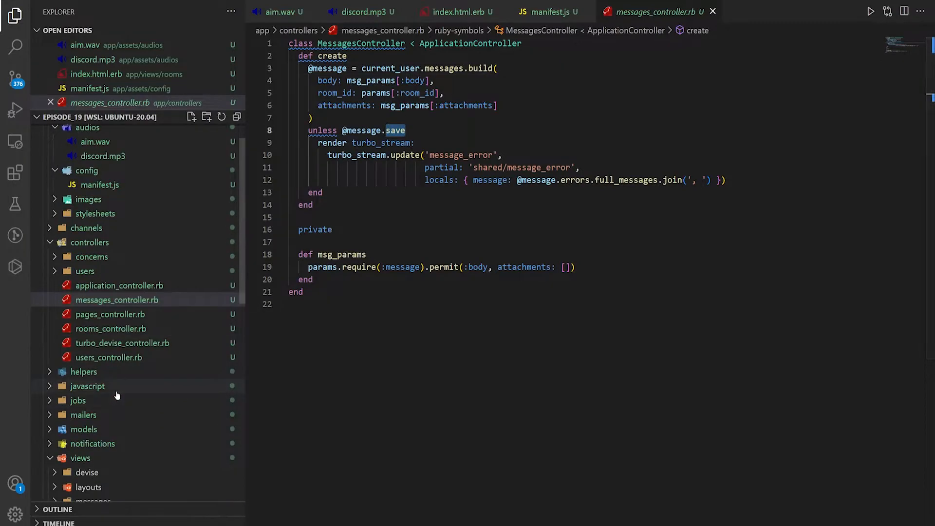
click(84, 429)
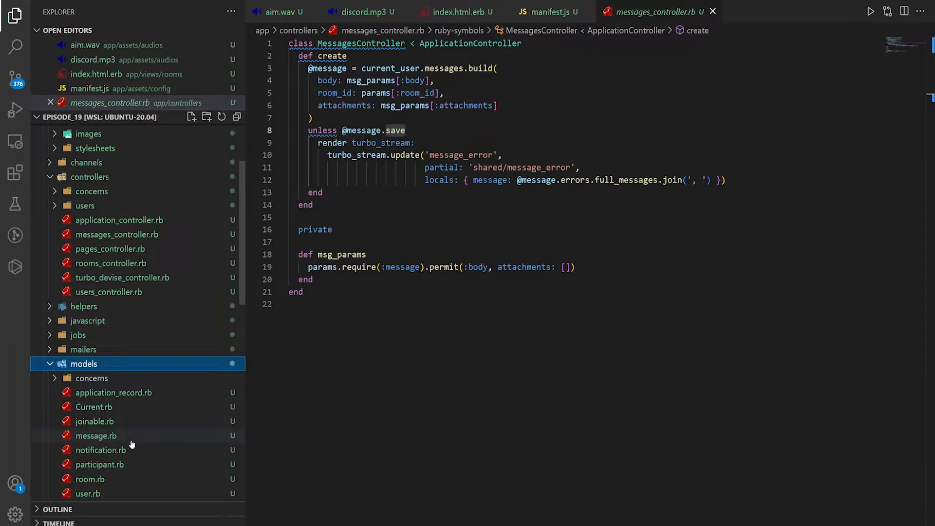
View models/message.rb, then expand app/javascript/controllers to list the Stimulus controllers
click(95, 435)
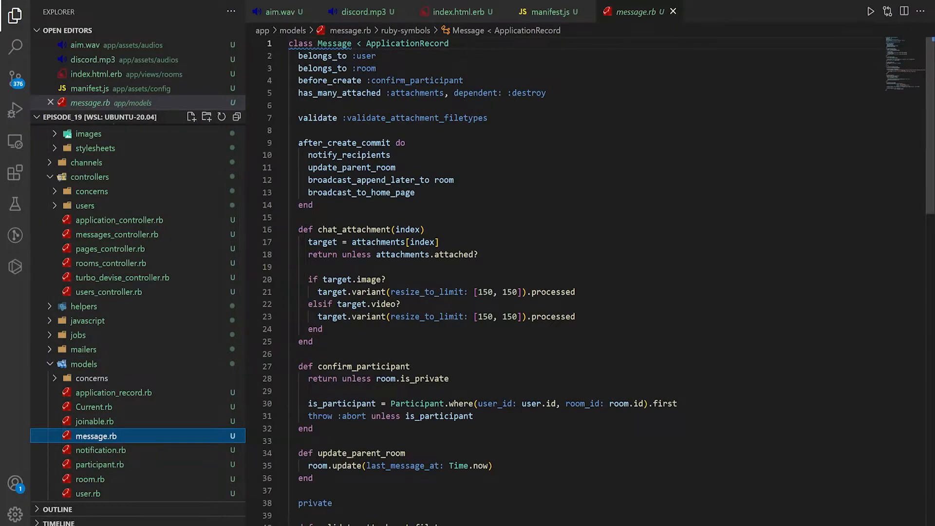
click(455, 179)
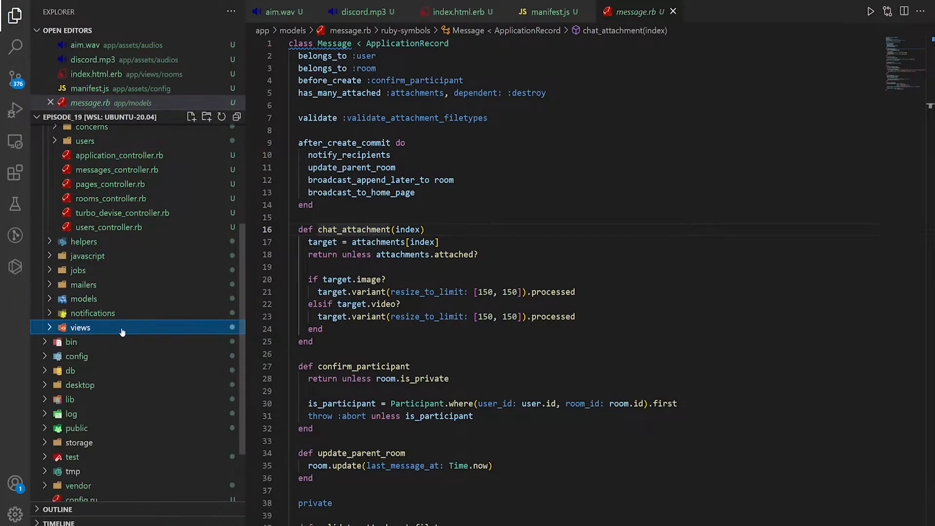
click(86, 256)
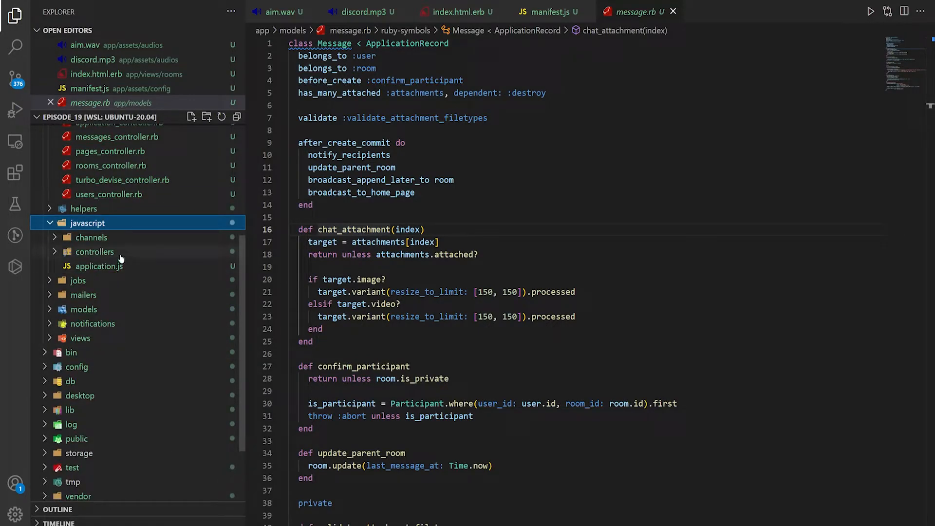
click(94, 252)
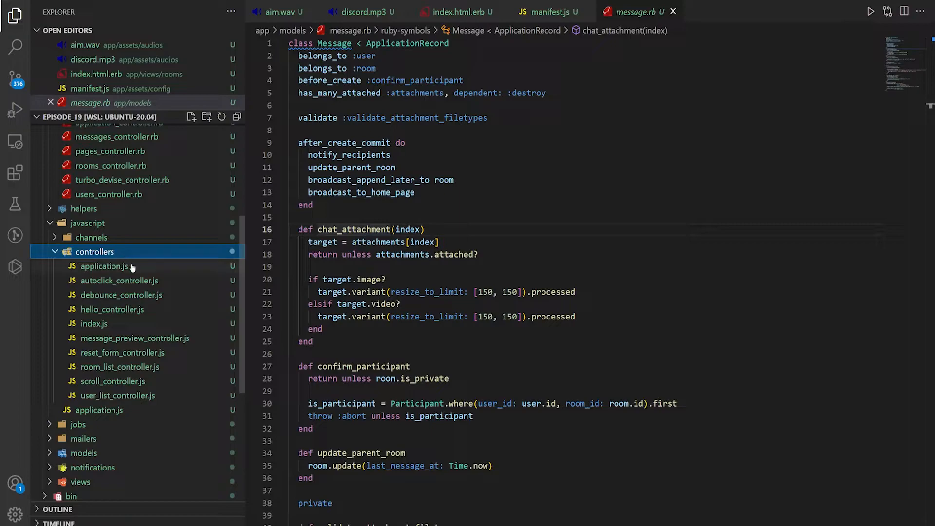
mouse_move(154, 378)
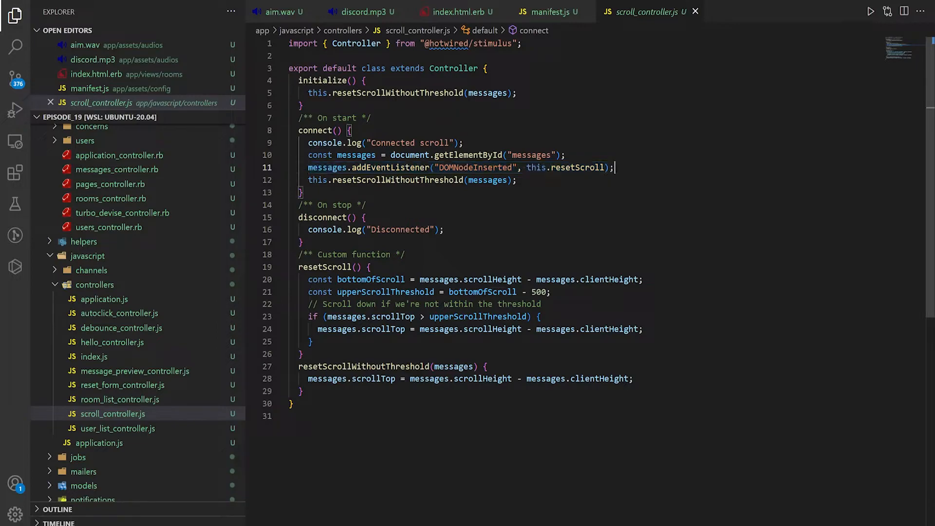
Inside resetScroll add const audio_tag = document.getElementById('audio-tag'); and audio_tag.play();
double_click(574, 167)
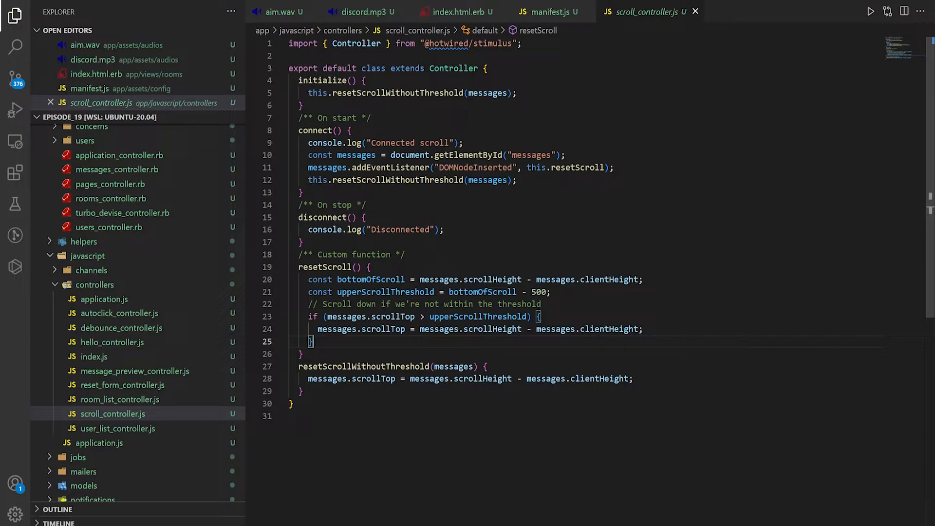
key(Enter)
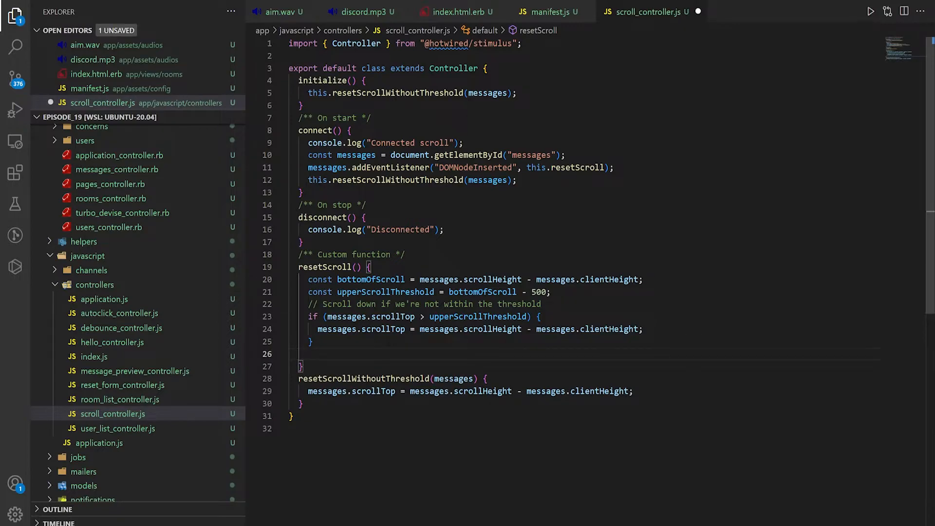
text(const)
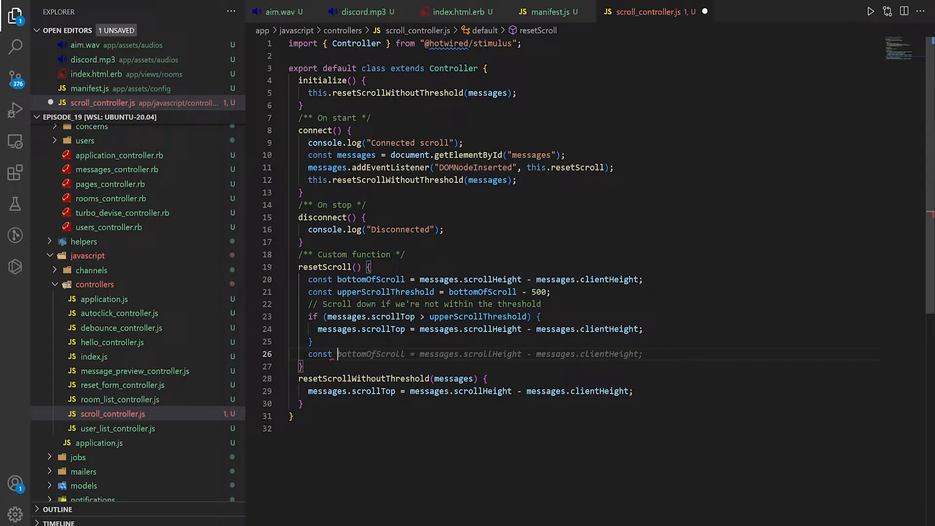
text(audio_ta)
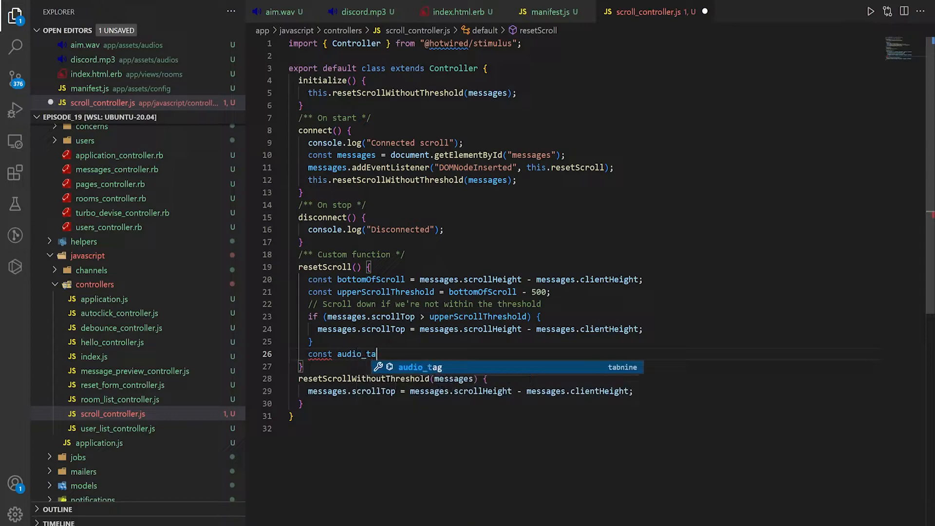
text(= document.getElementById('audio-tag');)
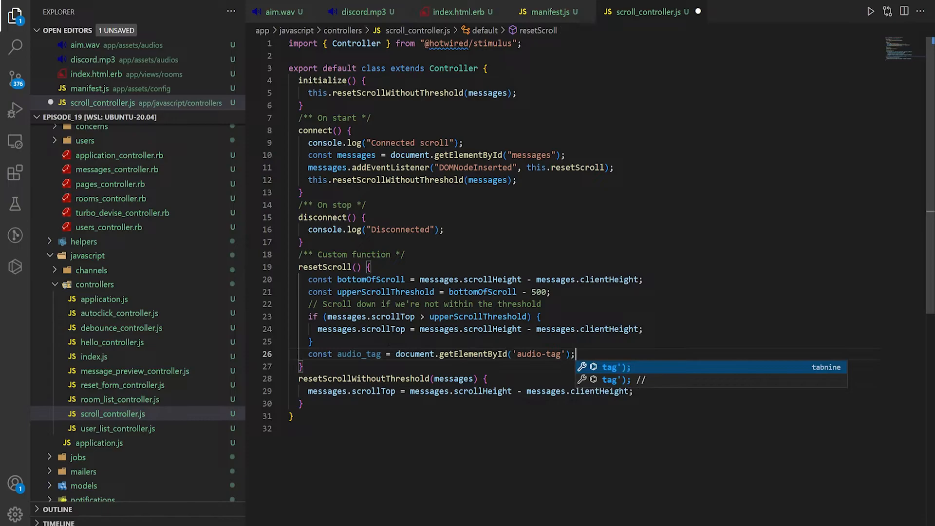
text(audio_tag.play();)
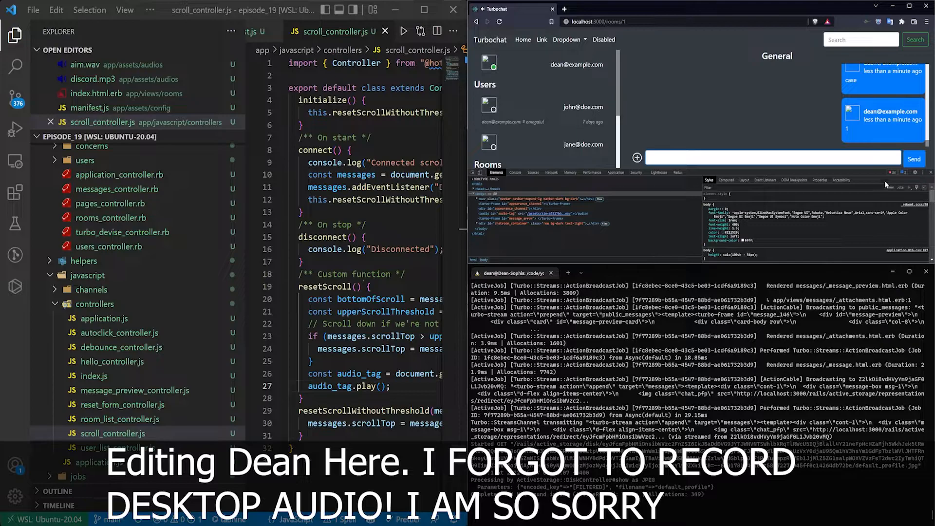
mouse_move(762, 112)
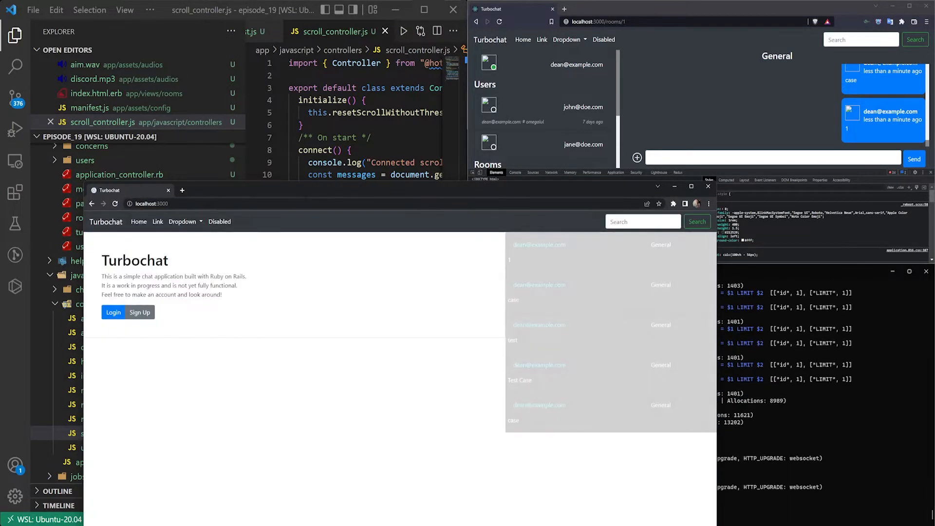
click(113, 312)
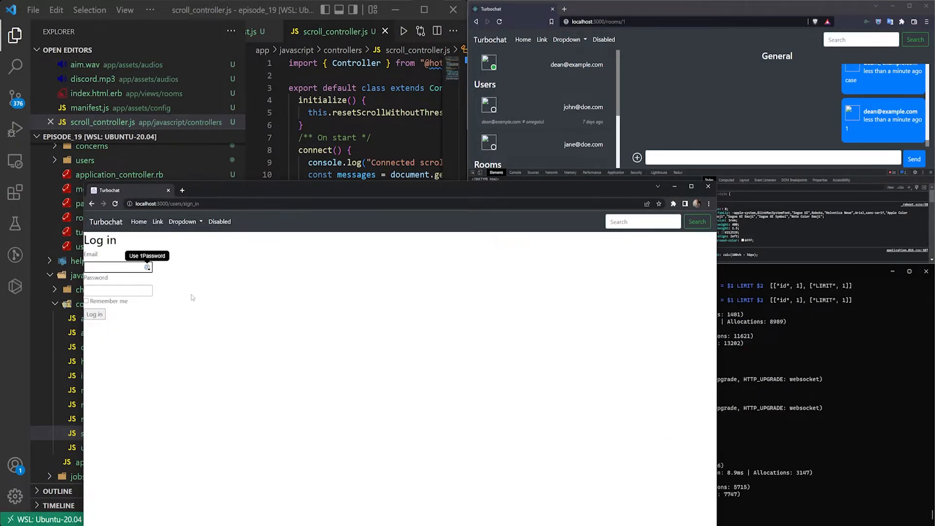
text(john@doe.com)
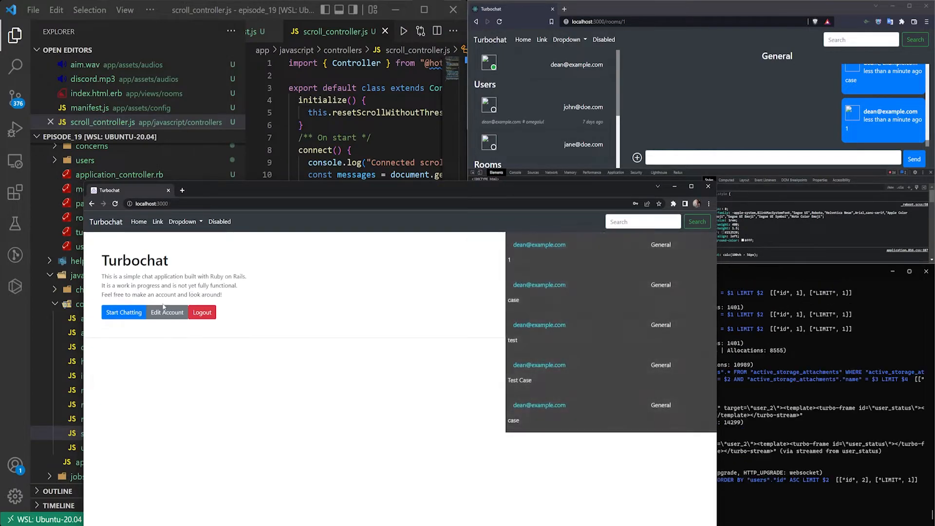
click(123, 312)
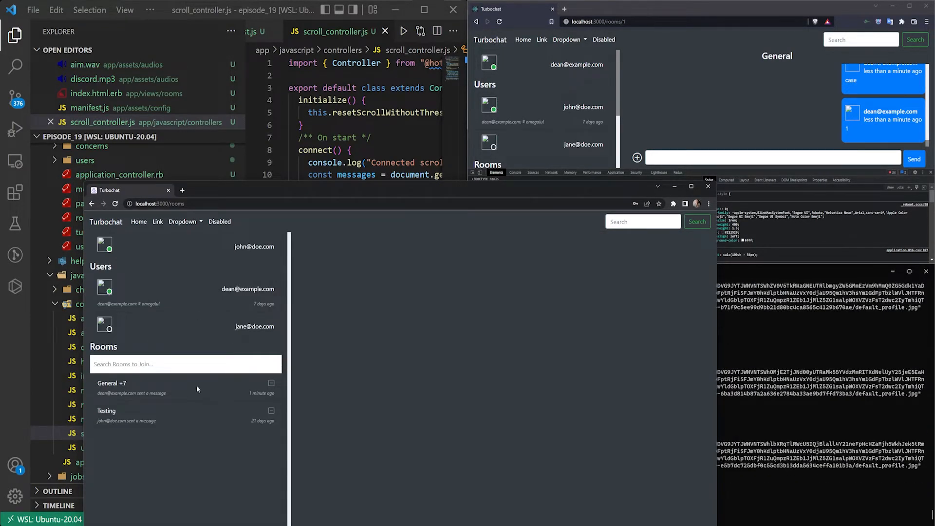
click(111, 383)
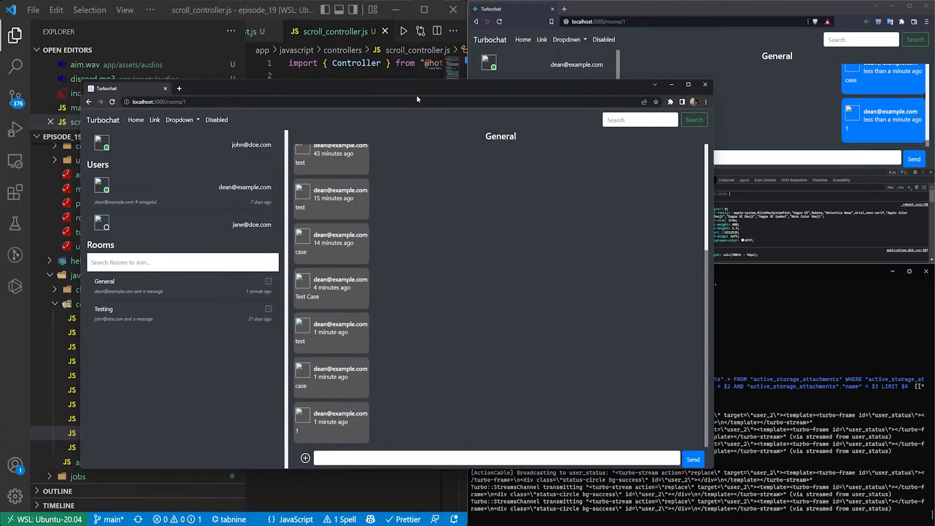
right_click(496, 9)
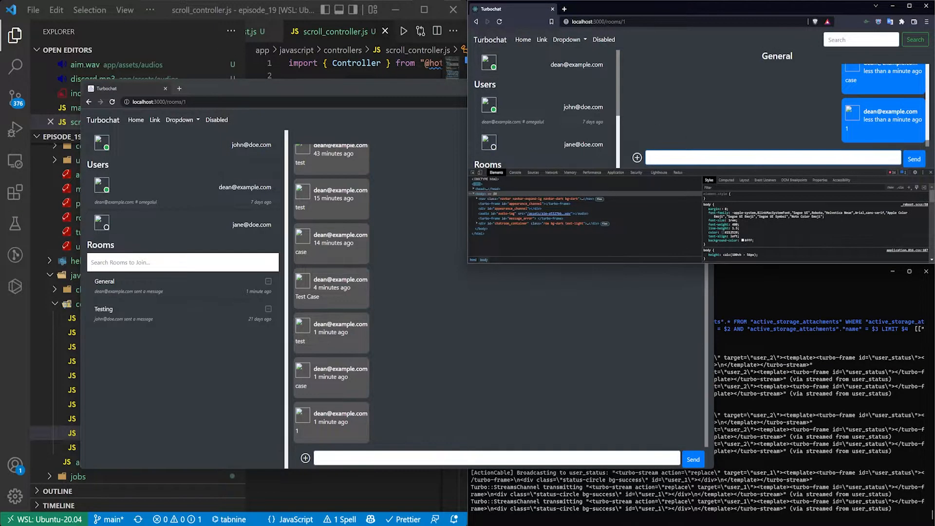
text(test)
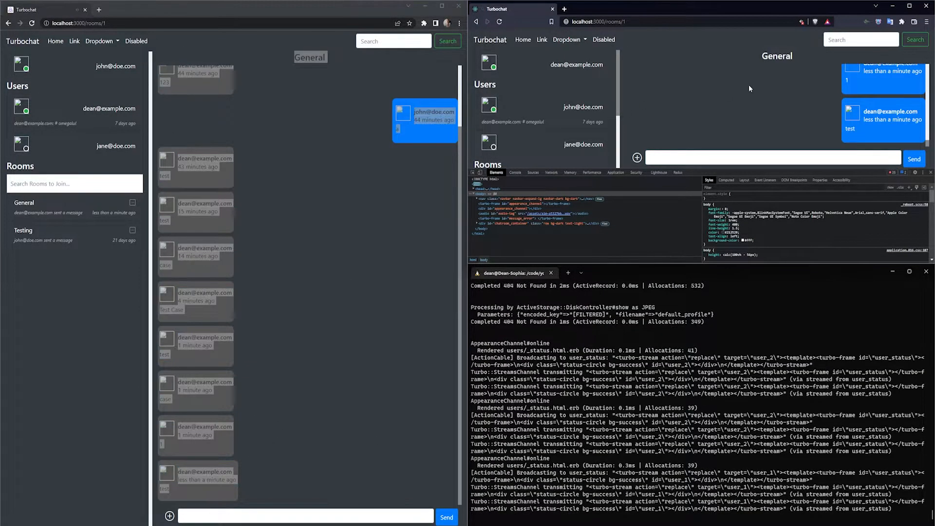
Send 'case' and '123' from John's window and confirm they appear in both General room sessions
right_click(513, 9)
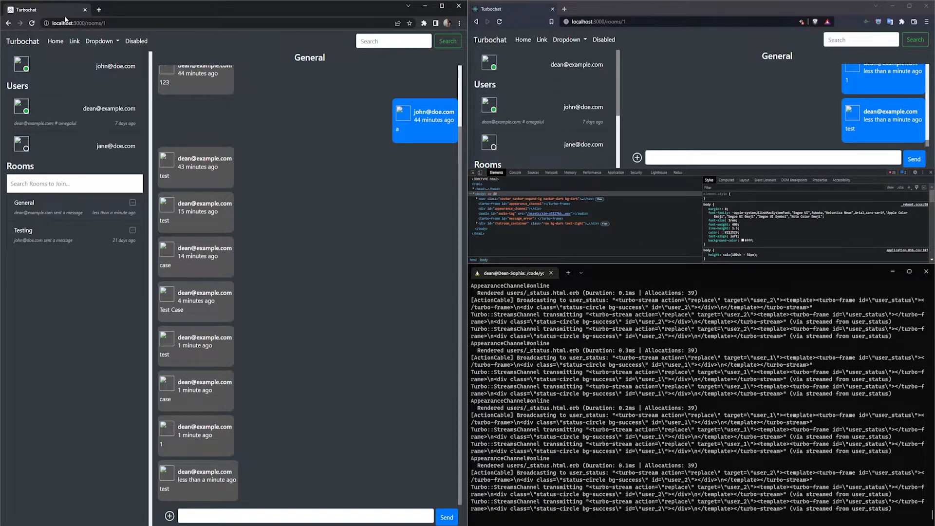
right_click(42, 10)
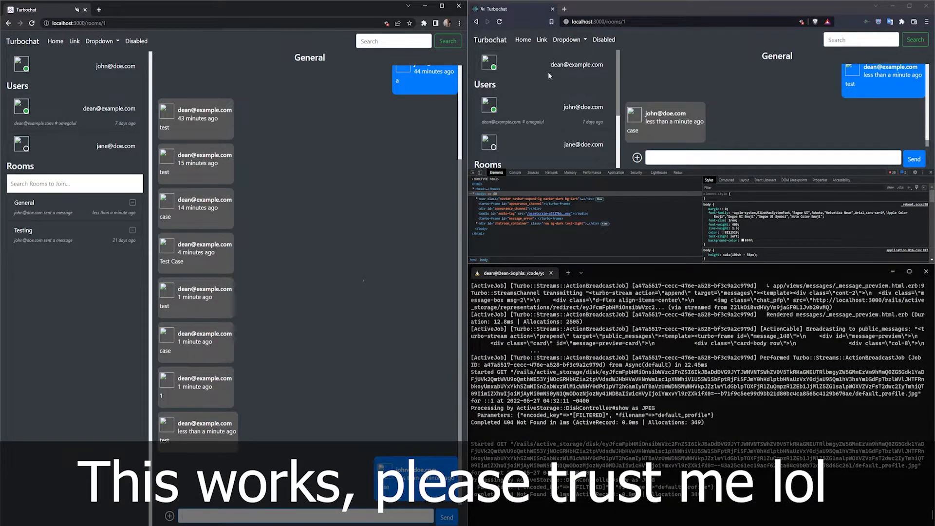
right_click(495, 9)
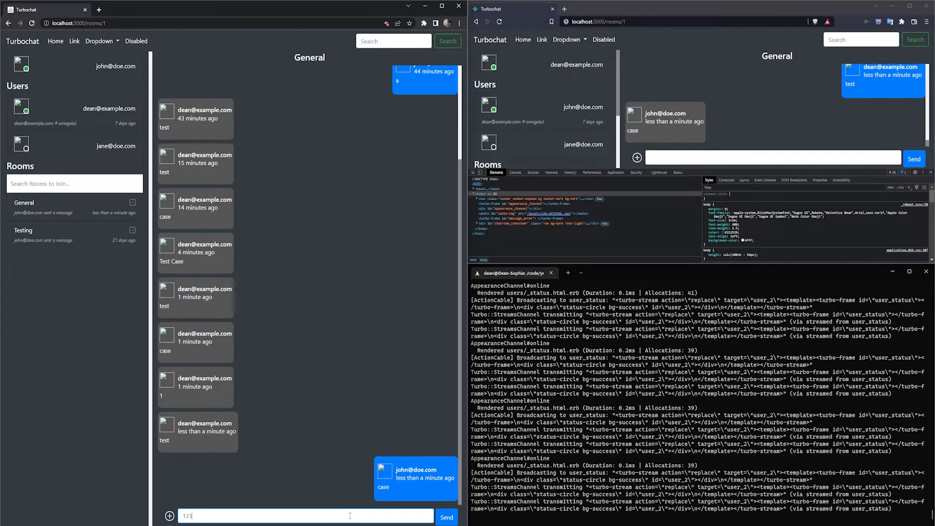
click(446, 516)
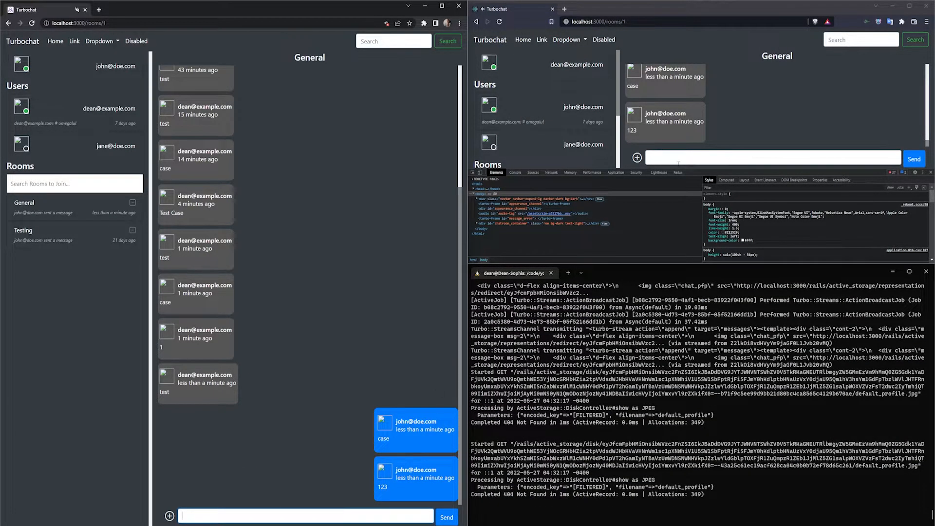
mouse_move(683, 49)
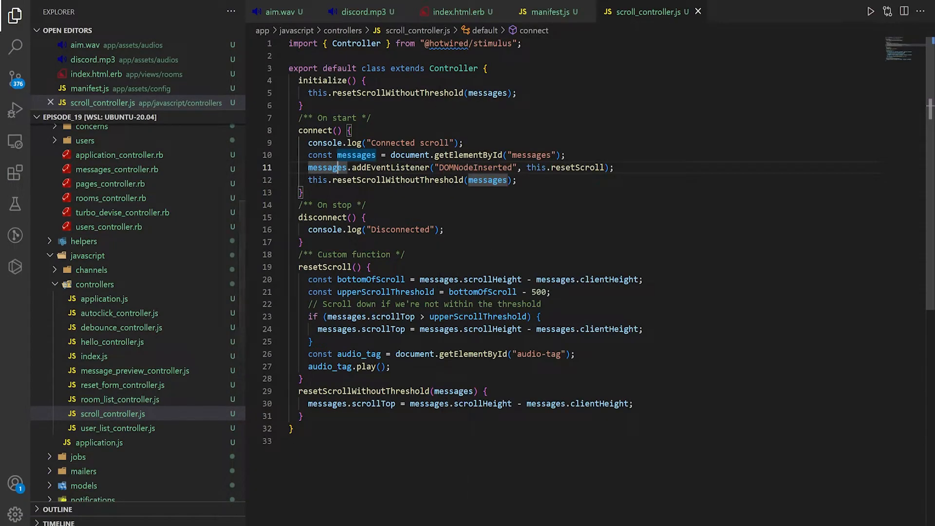
Review connect's messages variable and resetScroll's audio_tag play call in the maximized editor
click(391, 366)
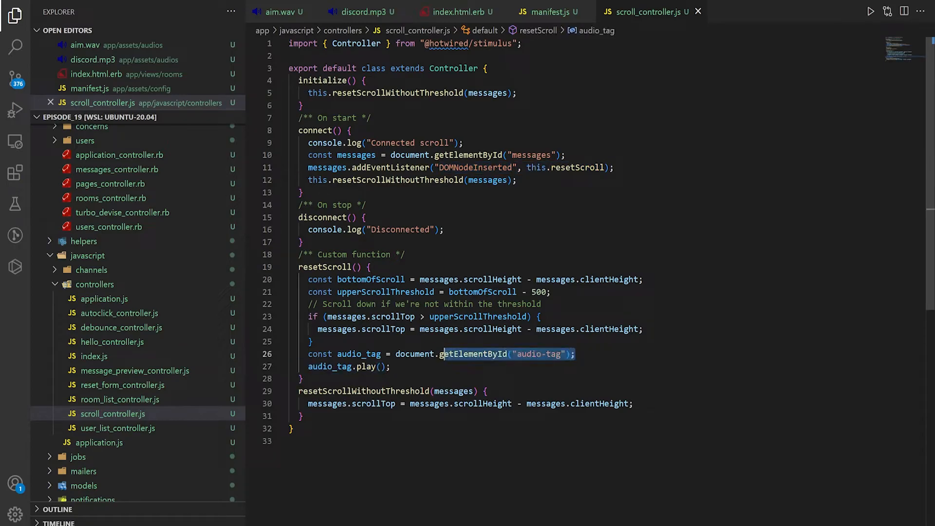
click(342, 366)
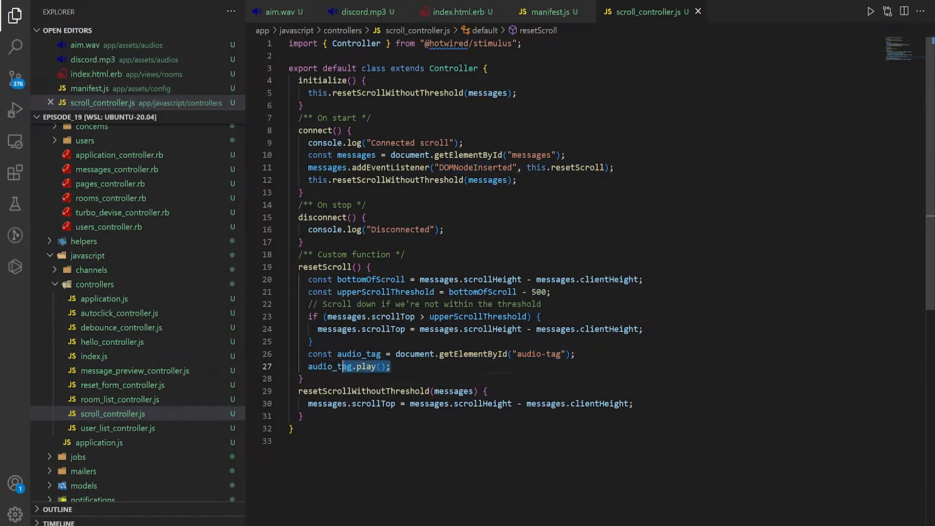
mouse_move(359, 354)
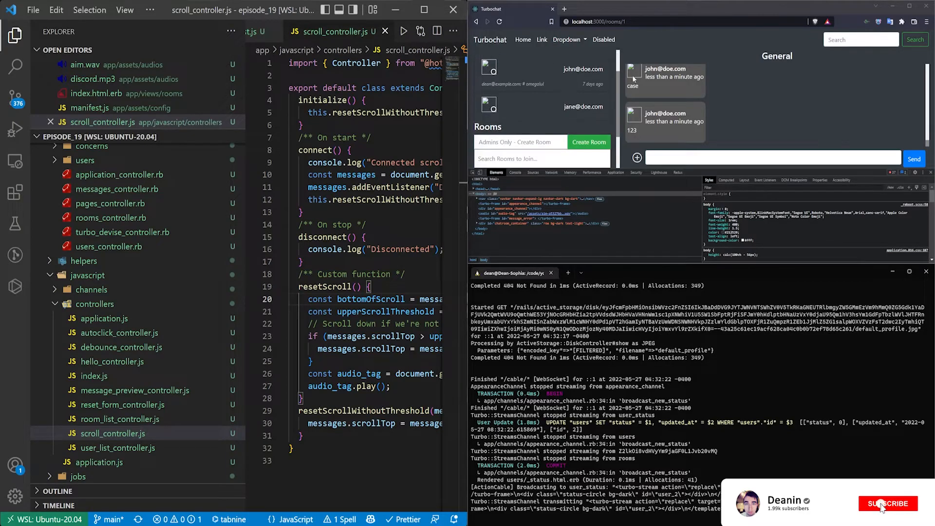
Show manifest.js, stop the Rails server, and reload the now-unreachable chat room page
click(888, 504)
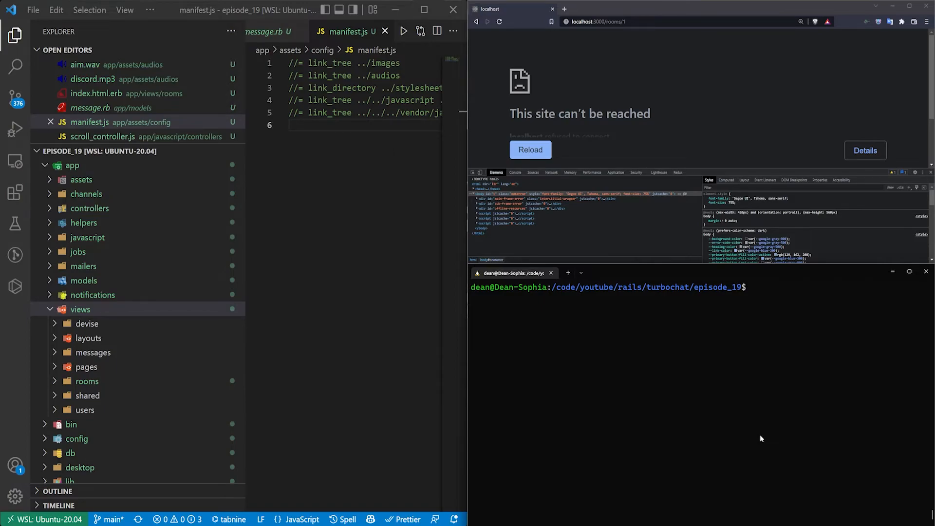
click(655, 287)
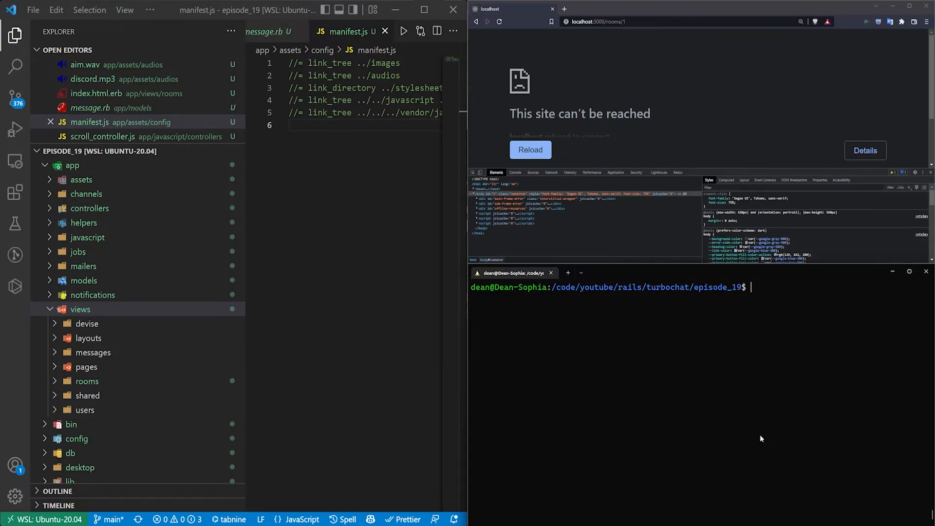
click(499, 22)
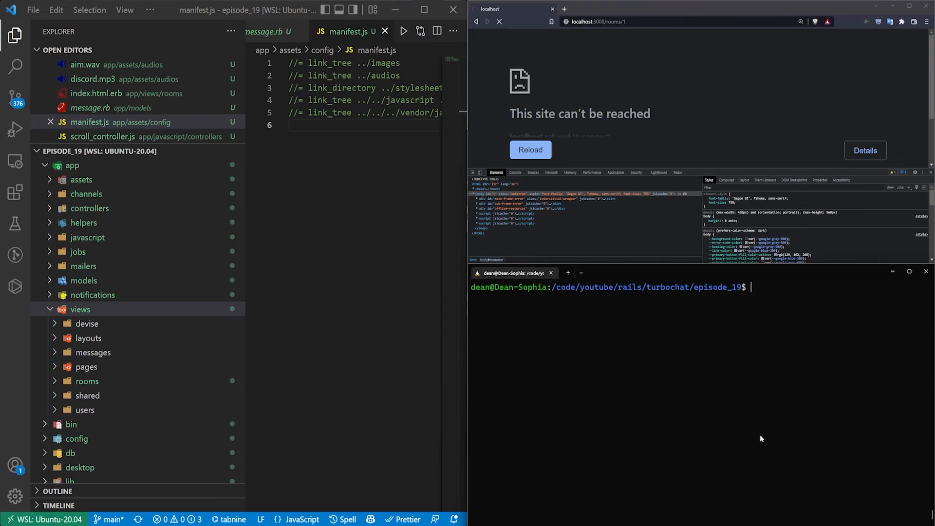
click(500, 22)
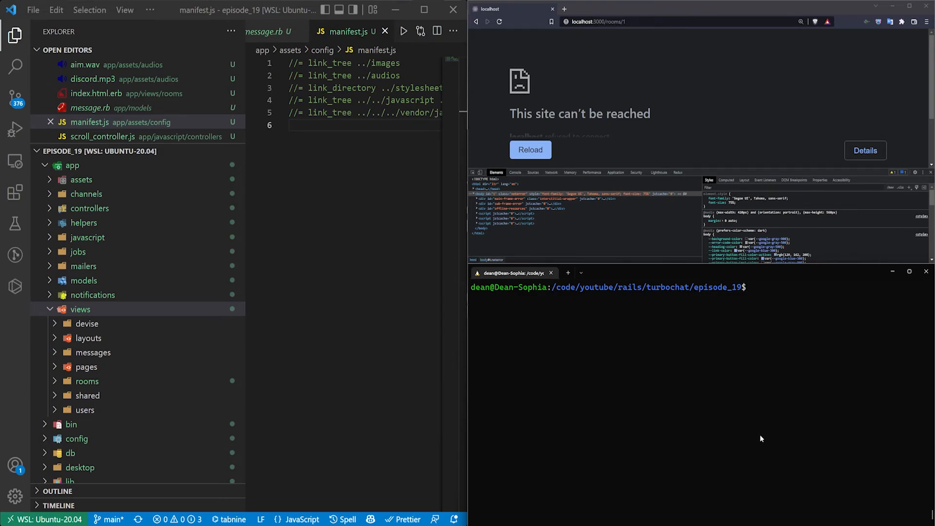